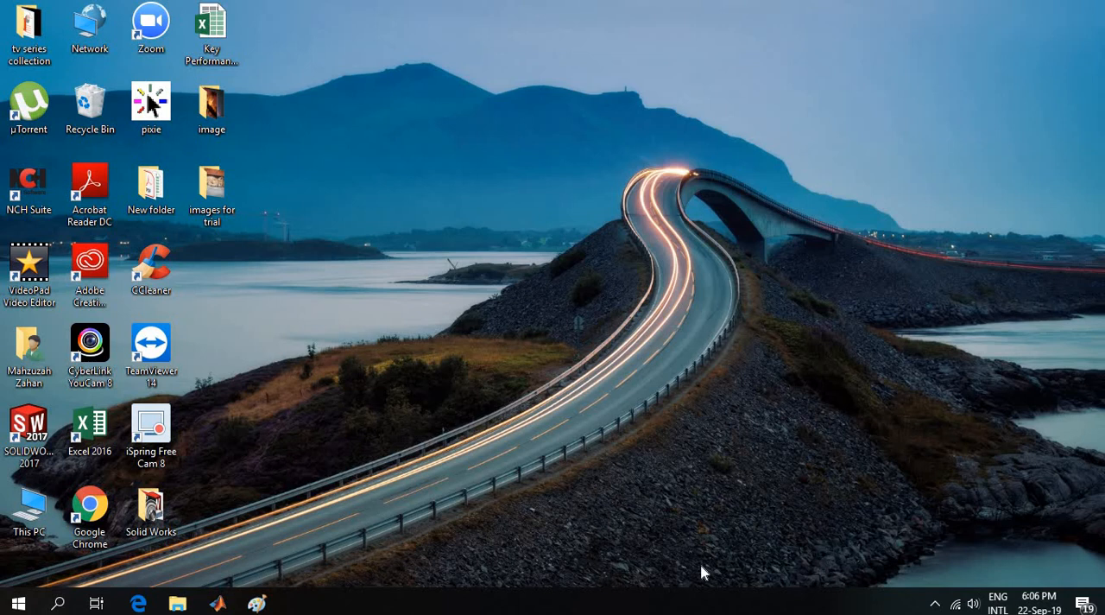
{"action": "mouse_move", "coordinate": [690, 540]}
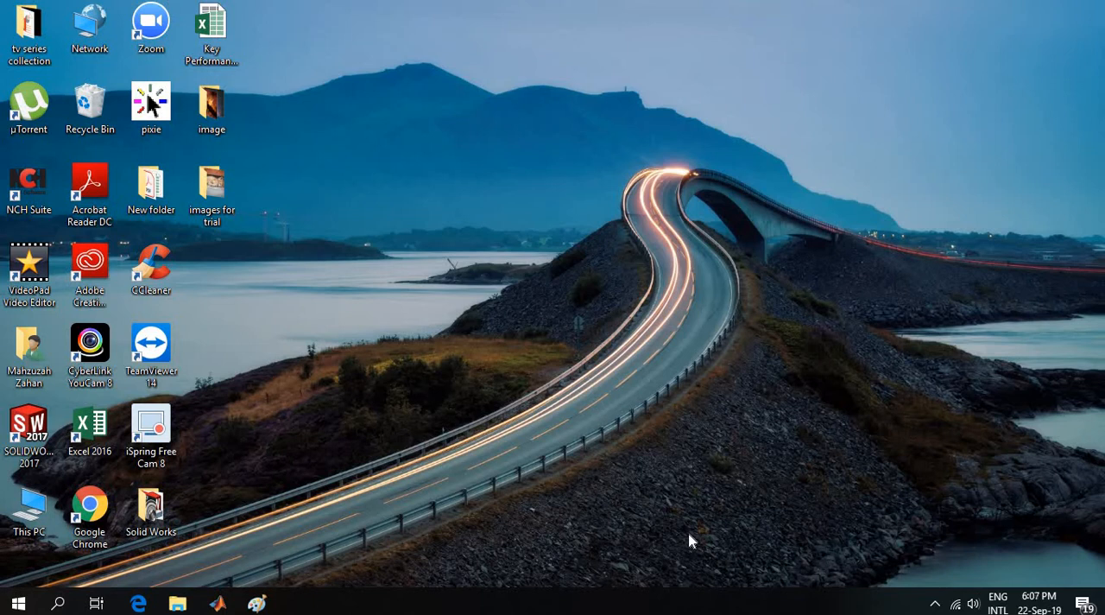
{"action": "mouse_move", "coordinate": [759, 135]}
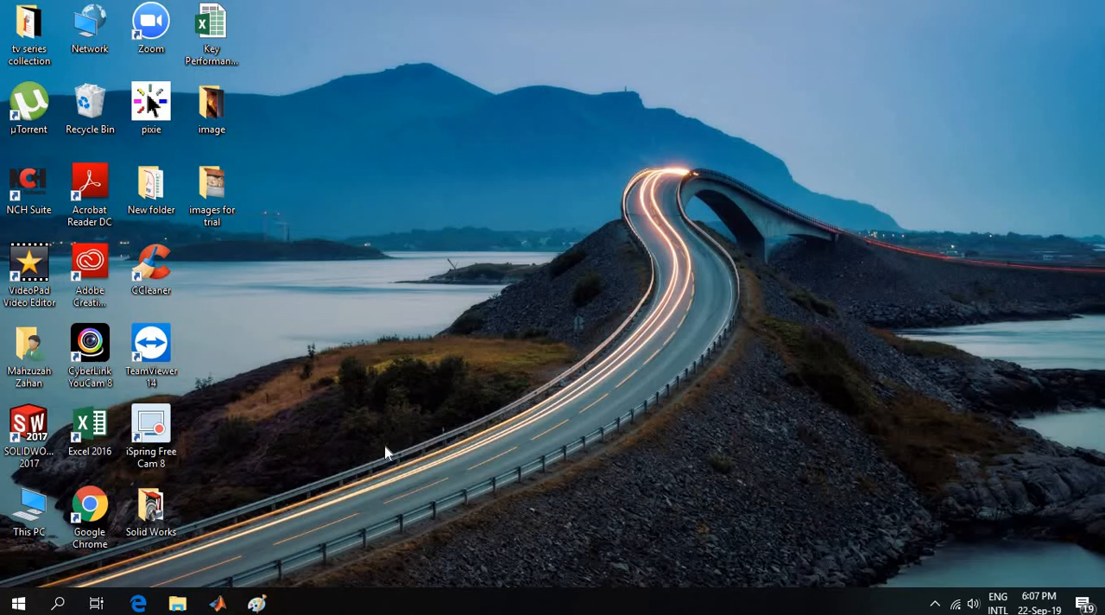
{"action": "mouse_move", "coordinate": [439, 397]}
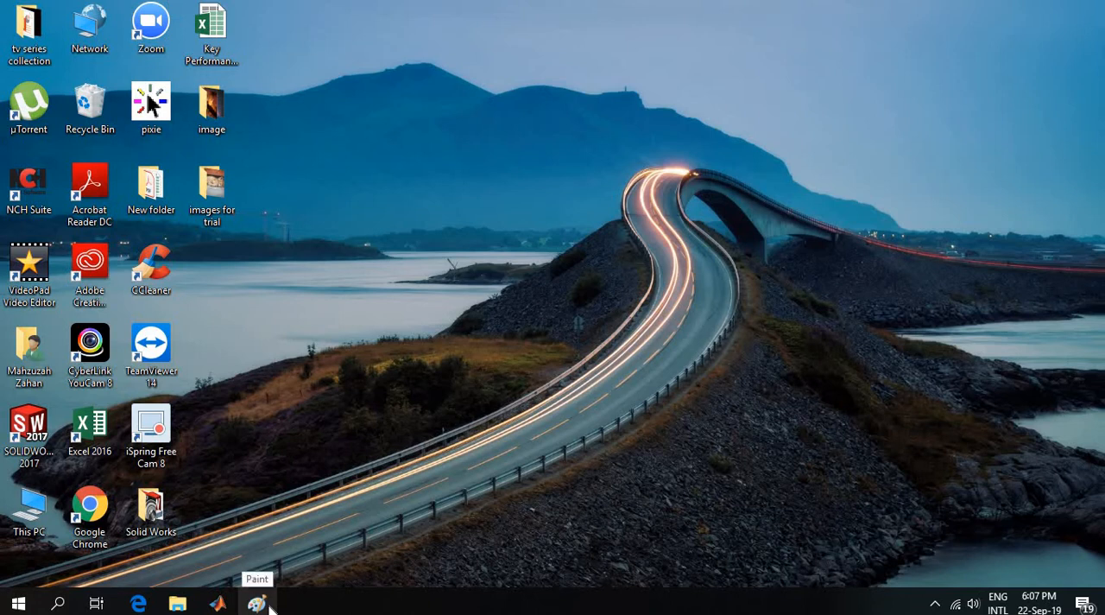
Load the adorable-animal-baby cat photo into Paint and maximize the editor window.
{"action": "left_click", "coordinate": [255, 601]}
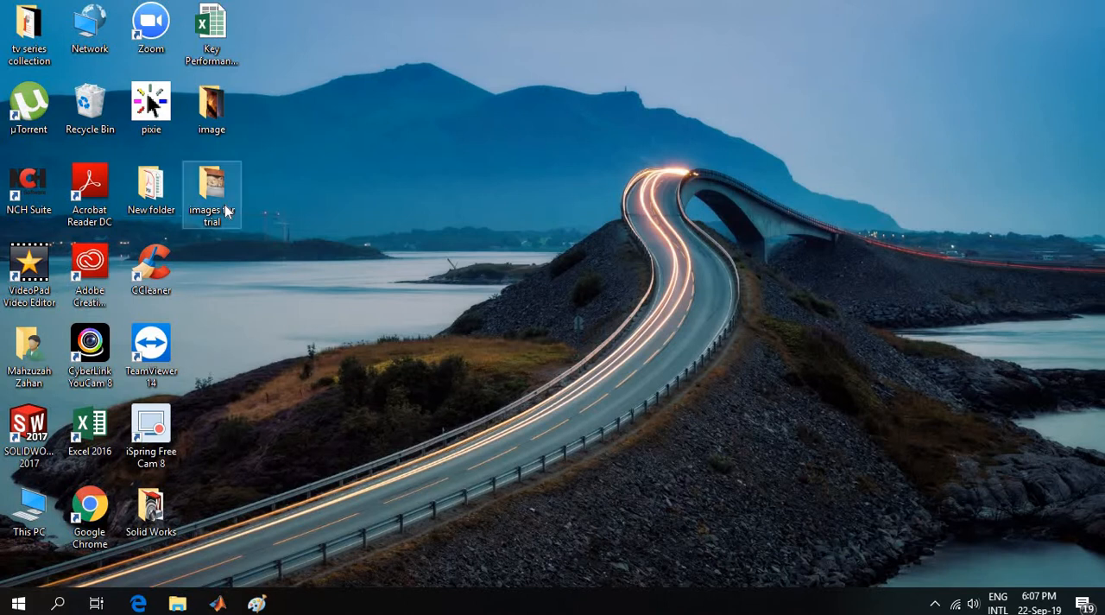
{"action": "double_click", "coordinate": [211, 188]}
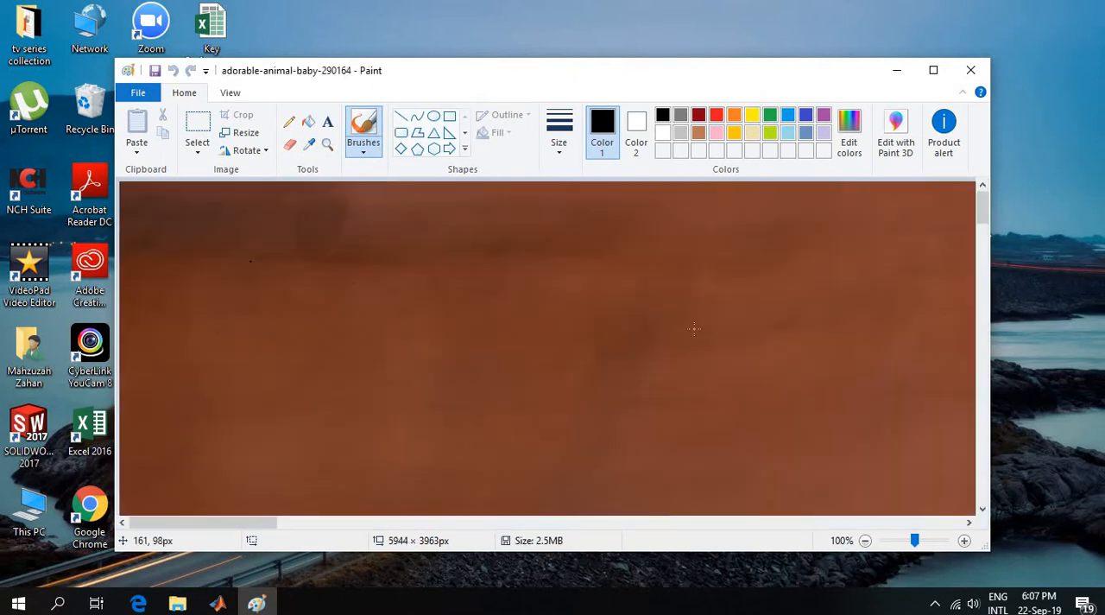
{"action": "mouse_move", "coordinate": [950, 73]}
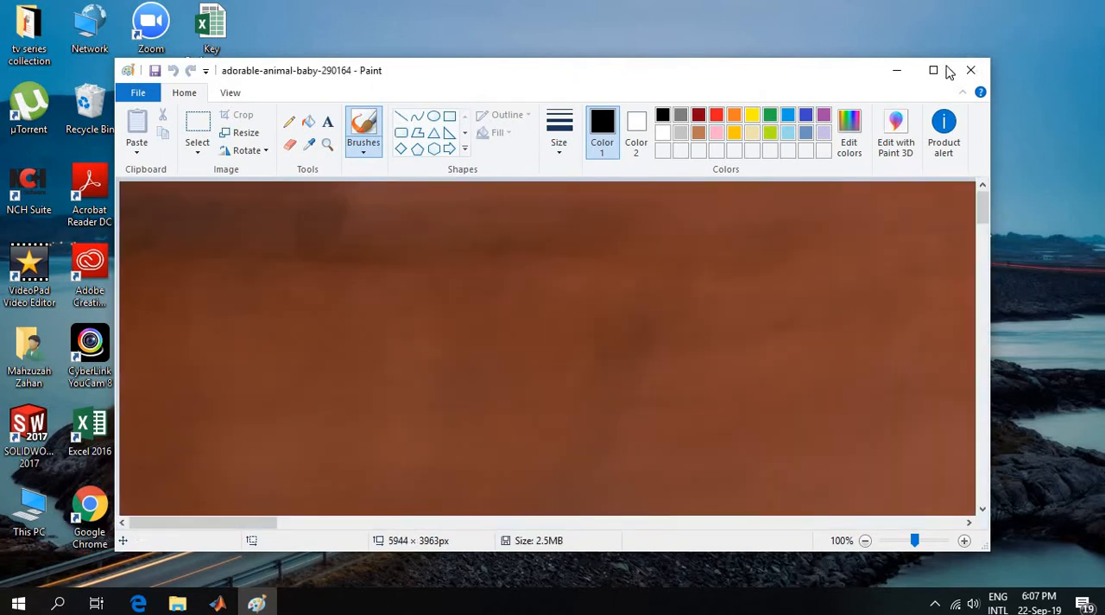
{"action": "left_click", "coordinate": [932, 69]}
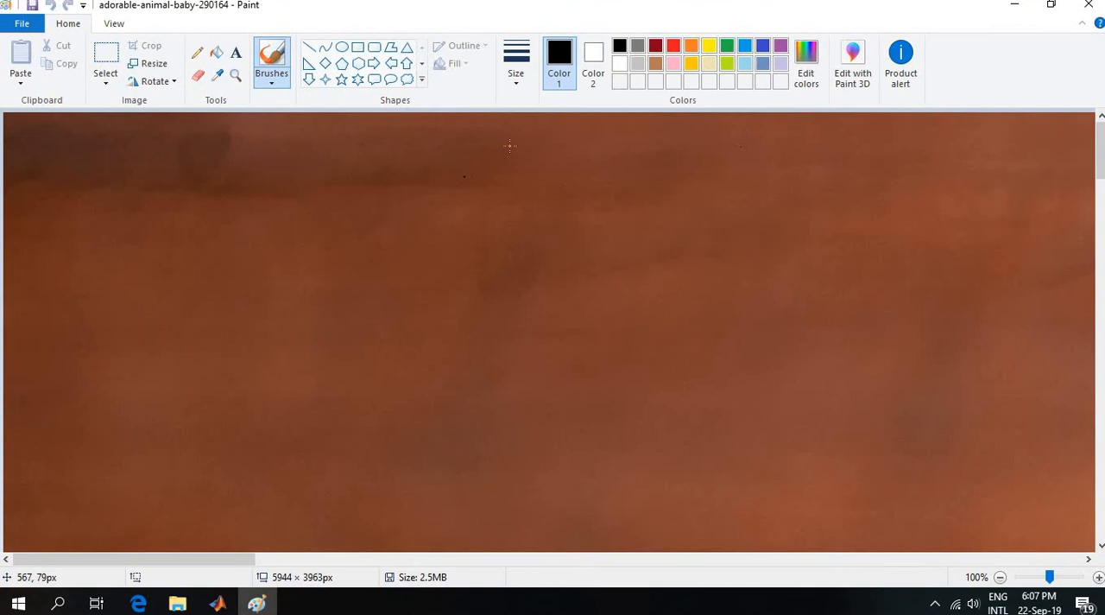
Resize the photo to 30 percent horizontally with aspect ratio kept.
{"action": "left_click", "coordinate": [151, 62]}
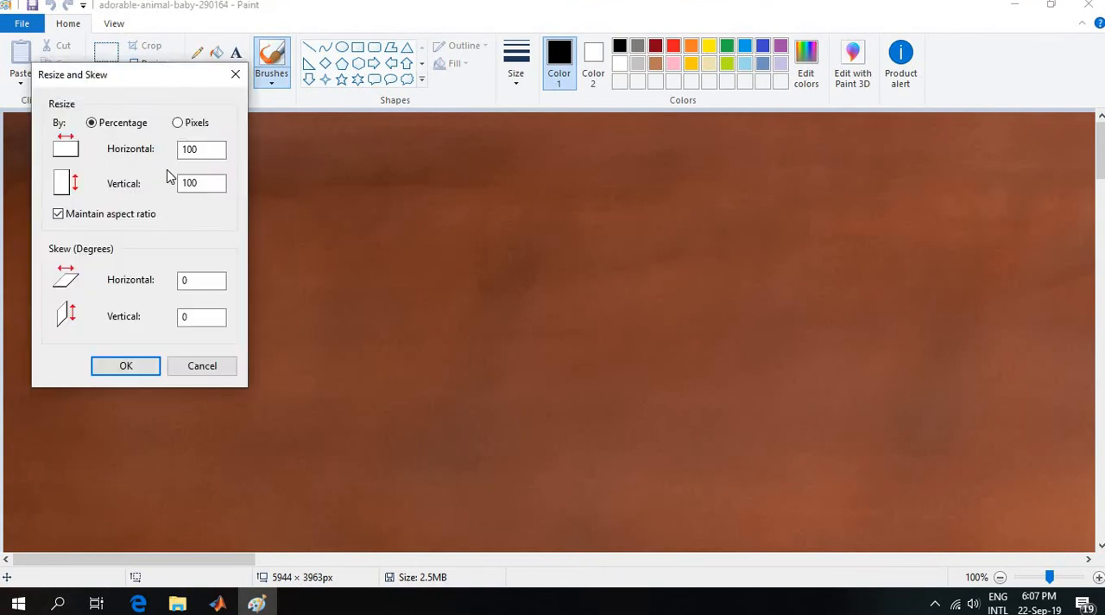
{"action": "left_click", "coordinate": [202, 149]}
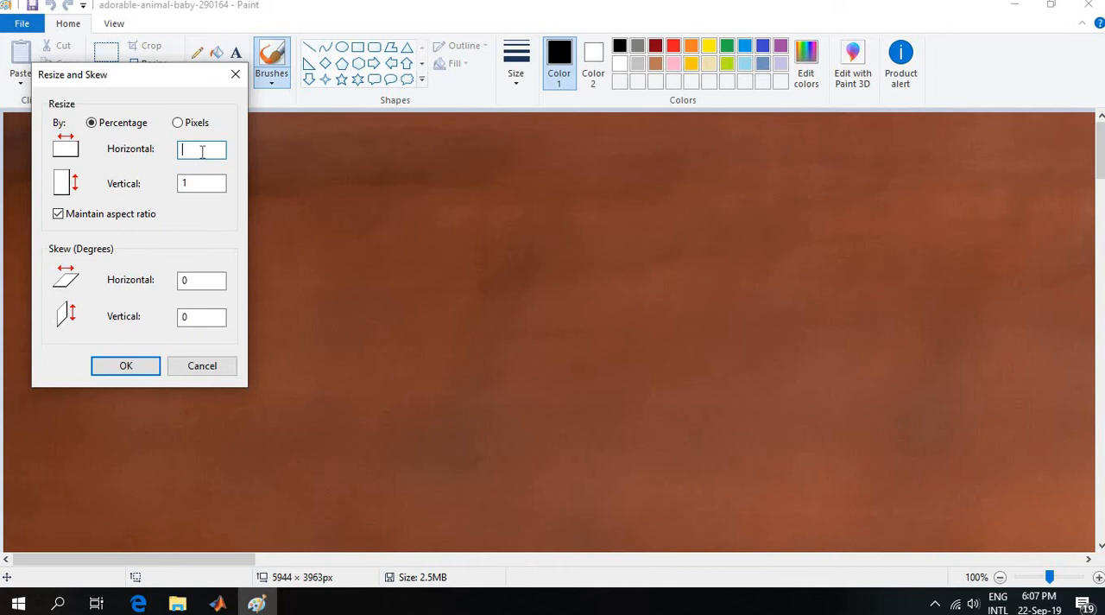
{"action": "type", "text": "30"}
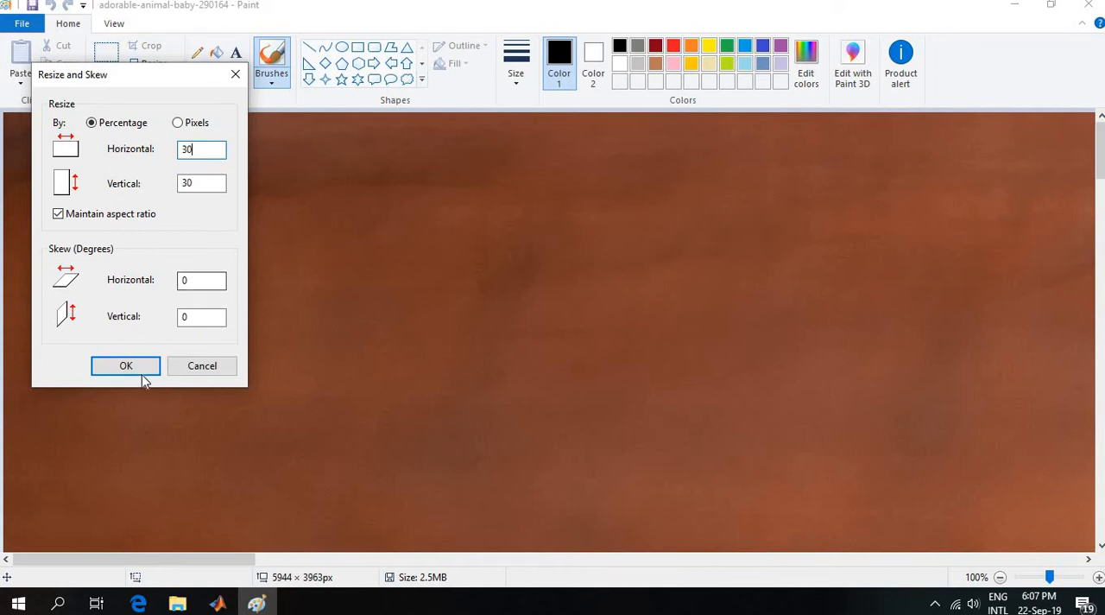
{"action": "left_click", "coordinate": [124, 366]}
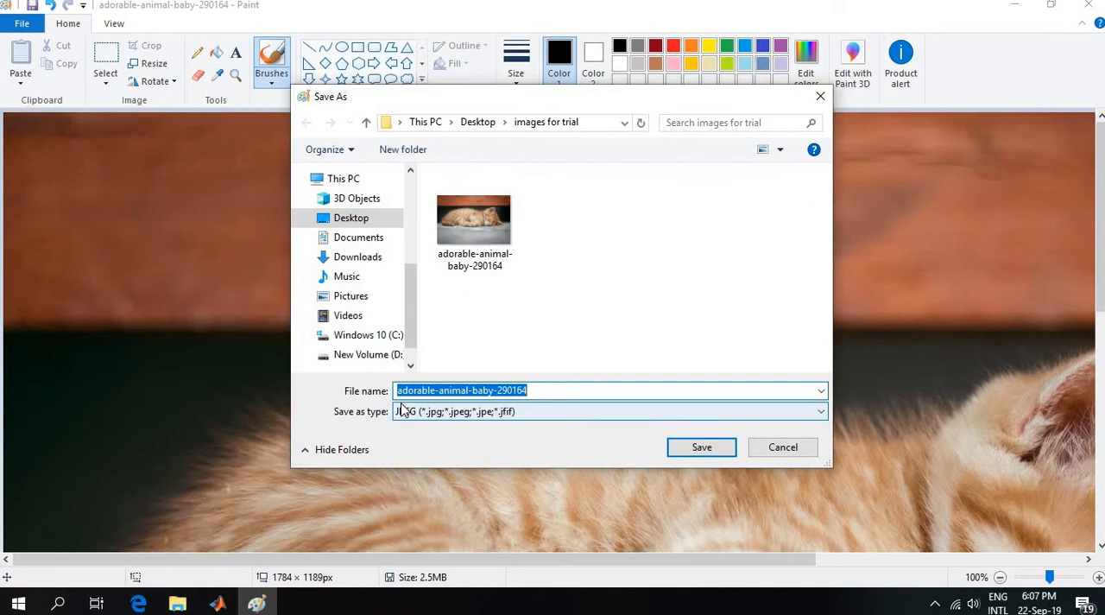
Replace the suggested file name with 'cat' for the JPEG copy in images for trial.
{"action": "key", "text": "Delete"}
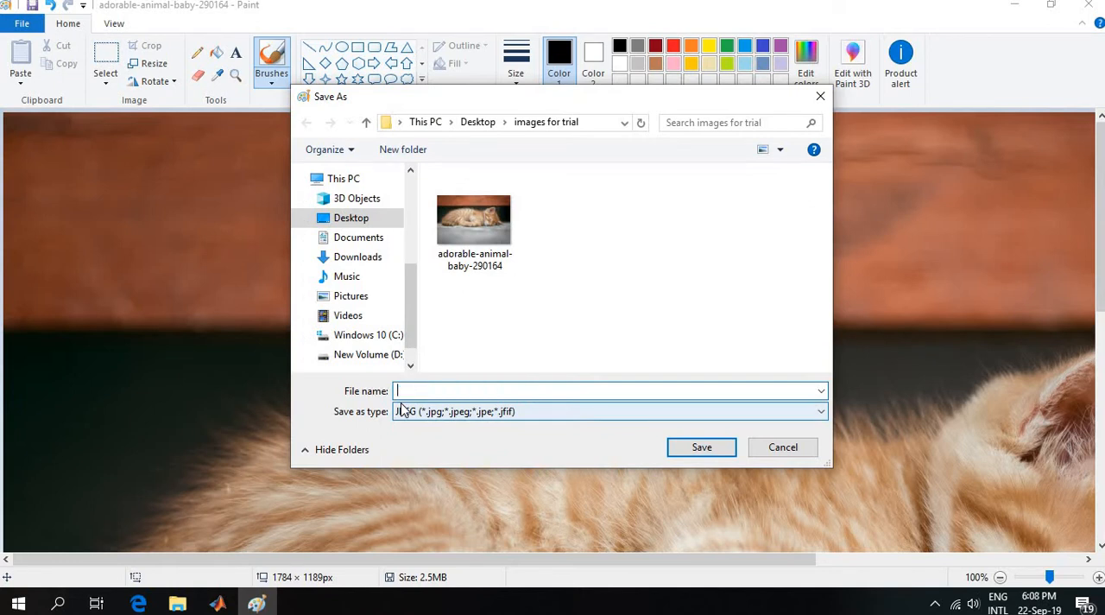
{"action": "type", "text": "c"}
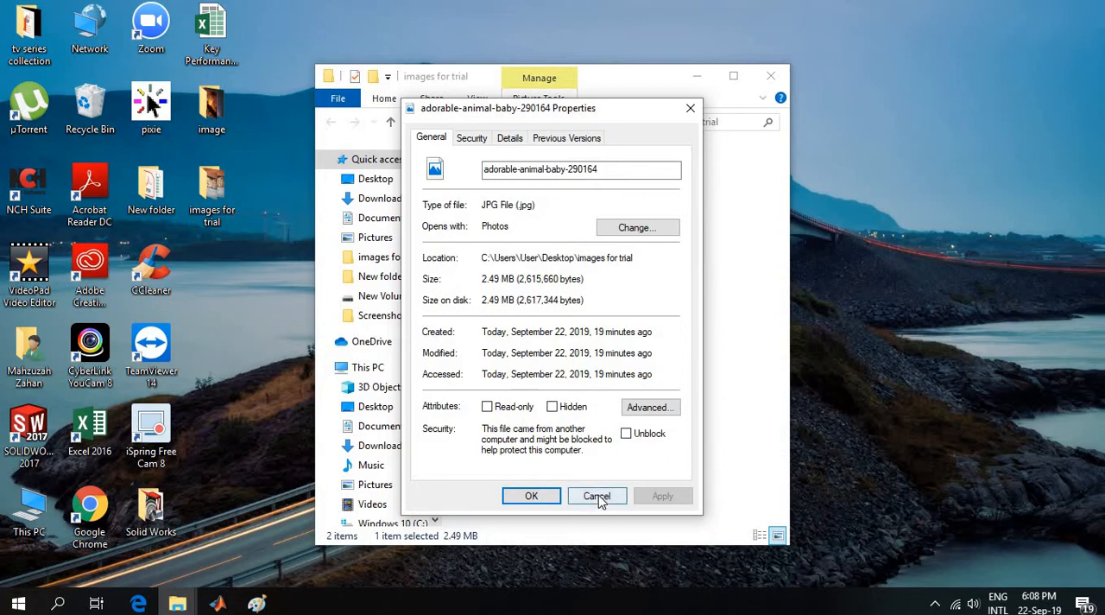
Read cat's Properties showing 390 KB versus the original 2.49 MB, then reopen cat in Paint.
{"action": "left_click", "coordinate": [597, 496]}
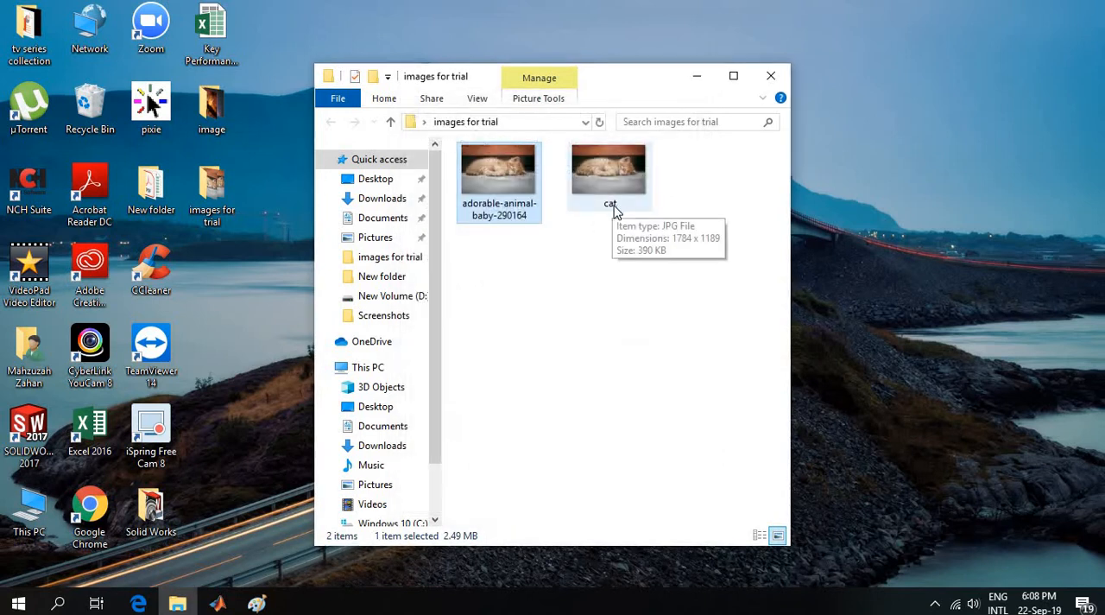
{"action": "right_click", "coordinate": [608, 169]}
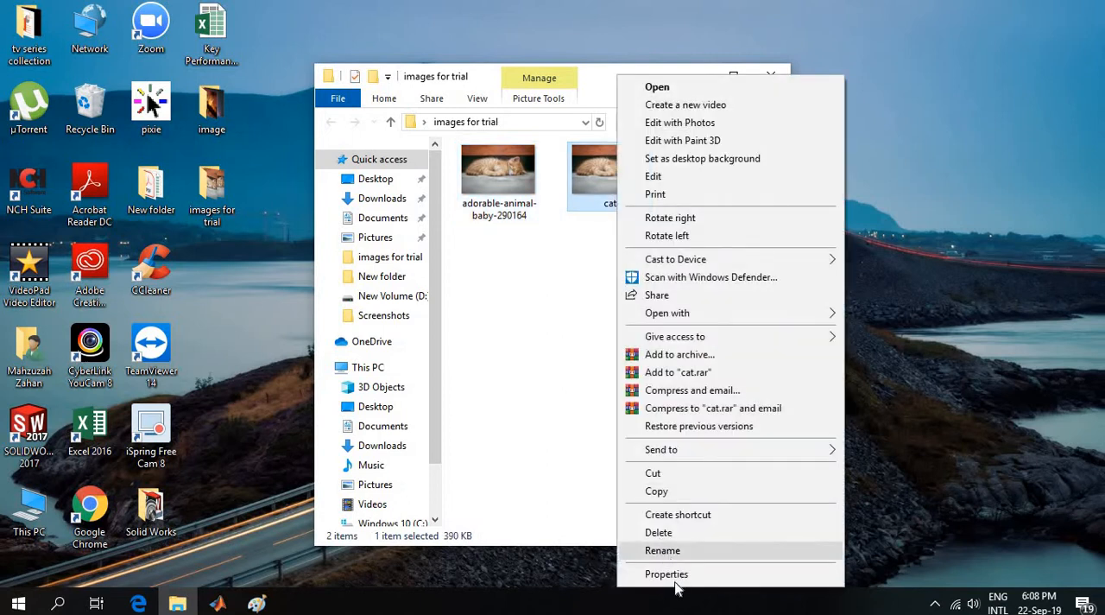
{"action": "left_click", "coordinate": [667, 574]}
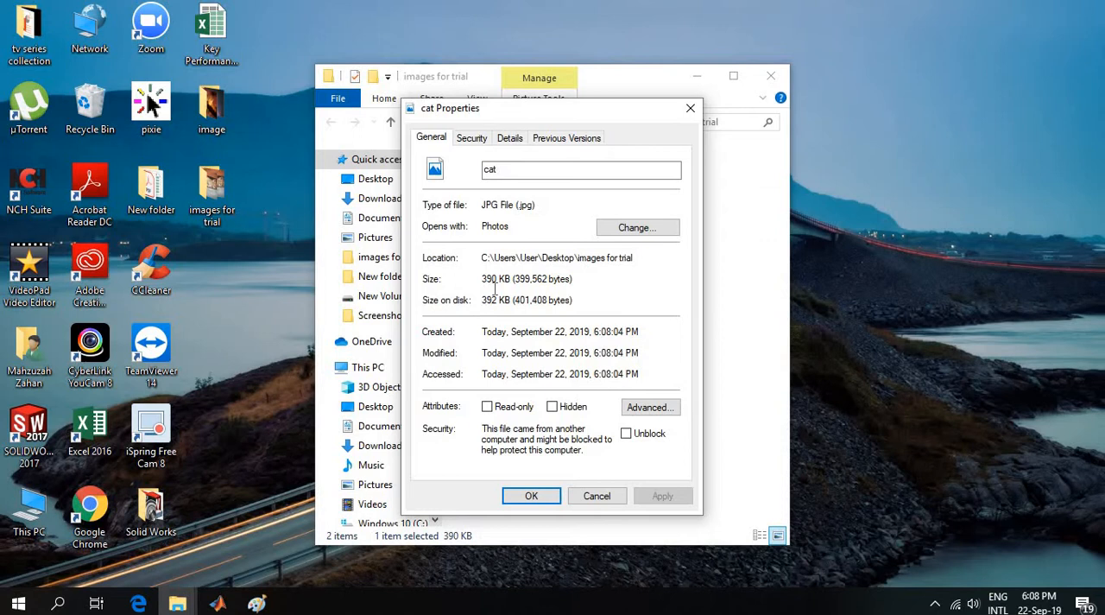
{"action": "mouse_move", "coordinate": [537, 314]}
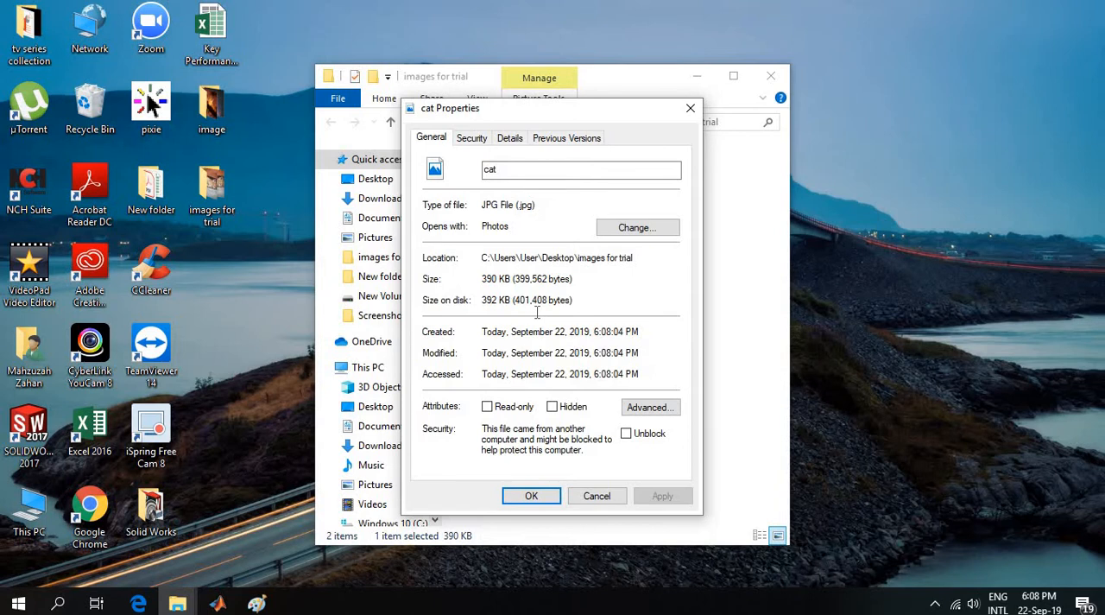
{"action": "mouse_move", "coordinate": [546, 528]}
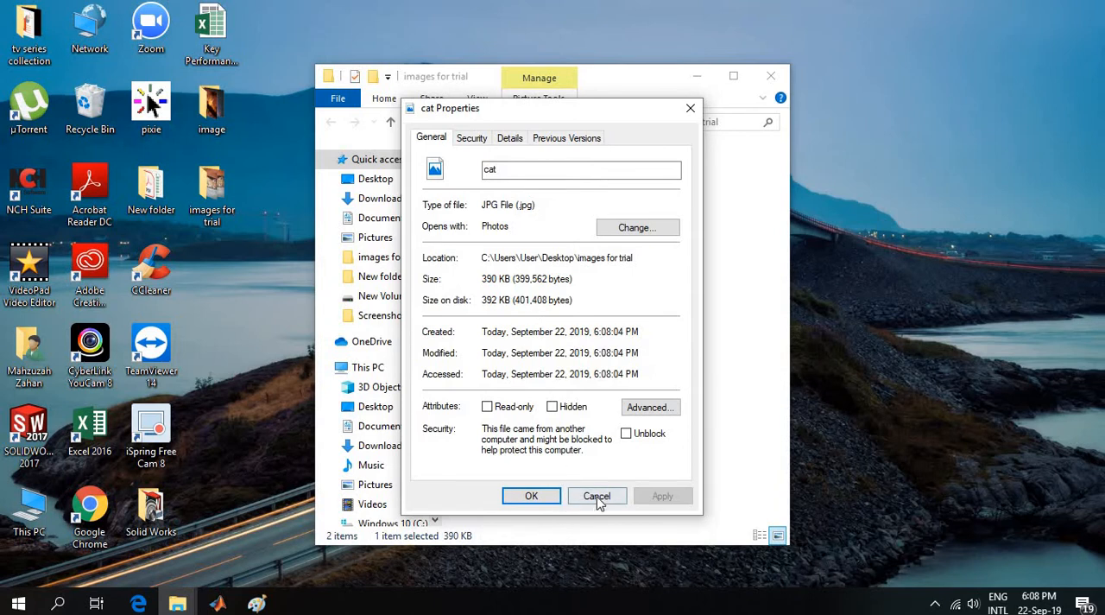
{"action": "left_click", "coordinate": [597, 496]}
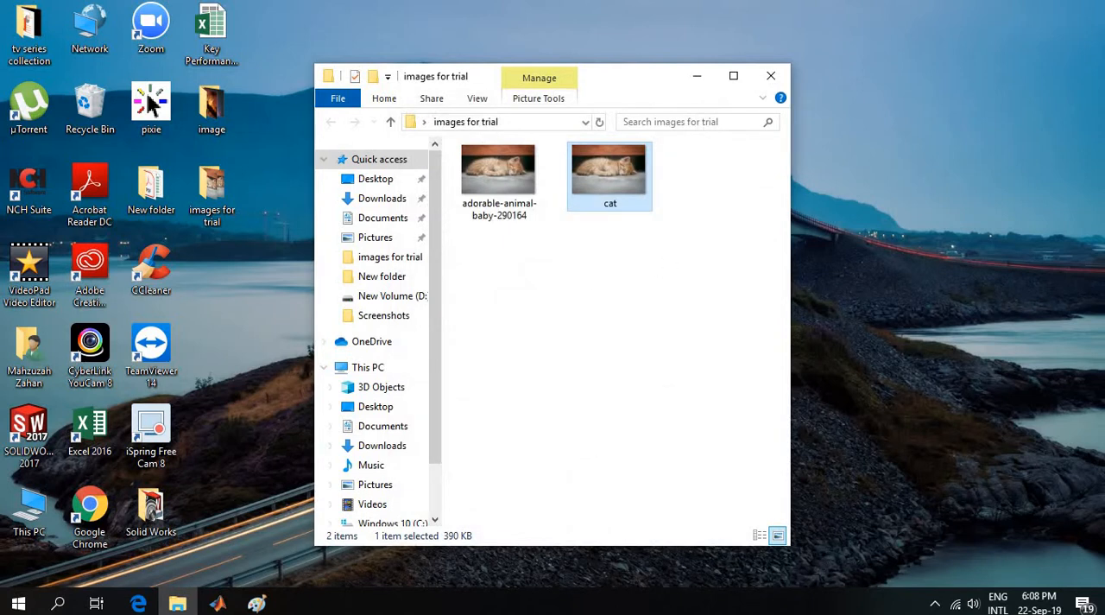
{"action": "double_click", "coordinate": [610, 167]}
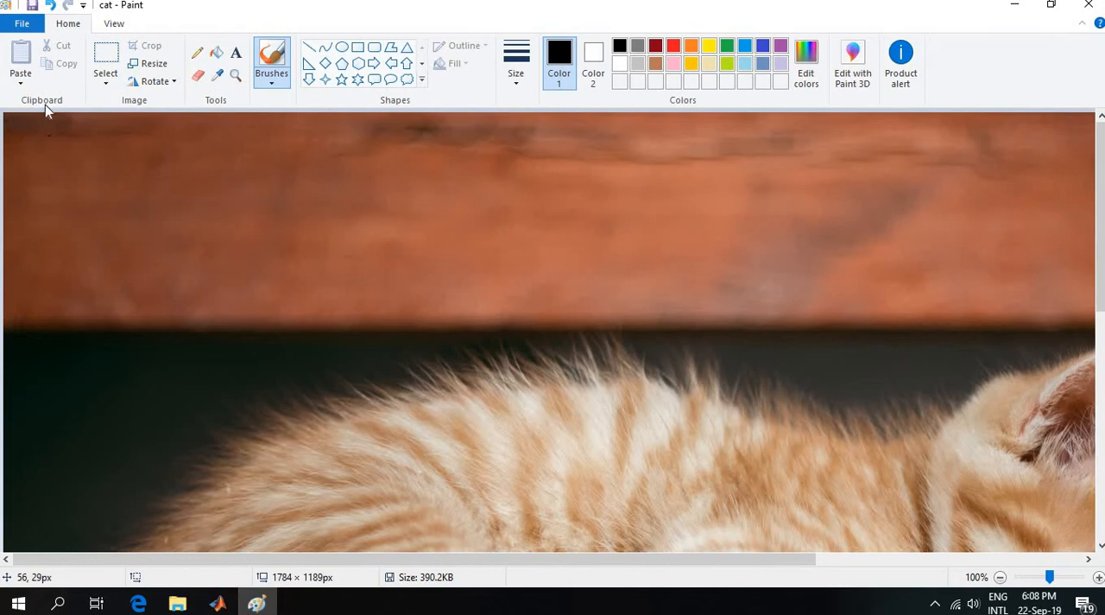
Resize the cat image by pixels to 300 wide, giving 300 by 199.
{"action": "left_click", "coordinate": [152, 62]}
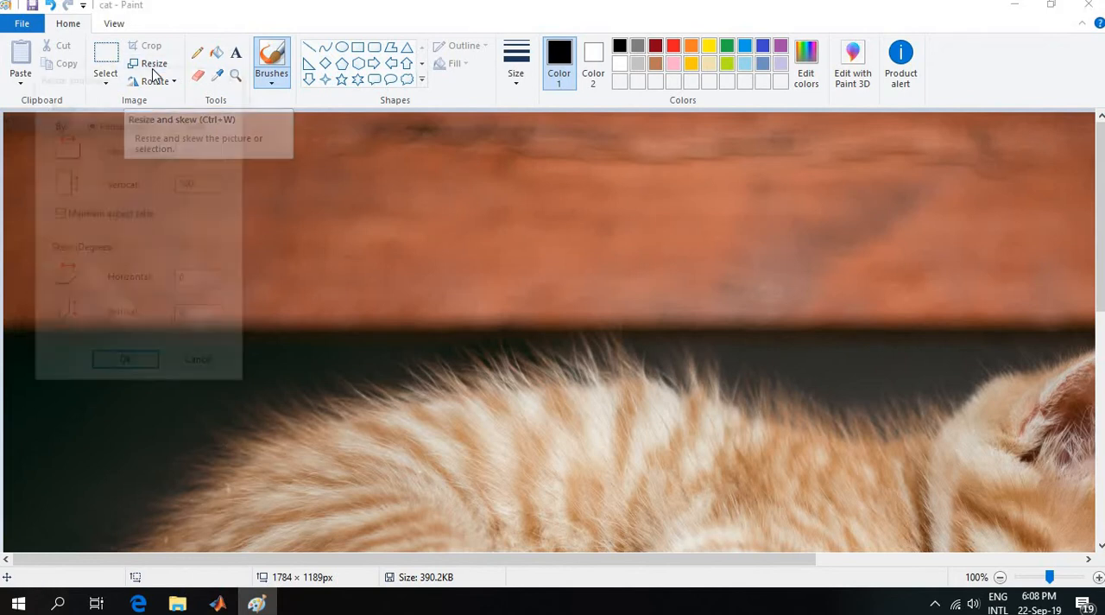
{"action": "left_click", "coordinate": [152, 62]}
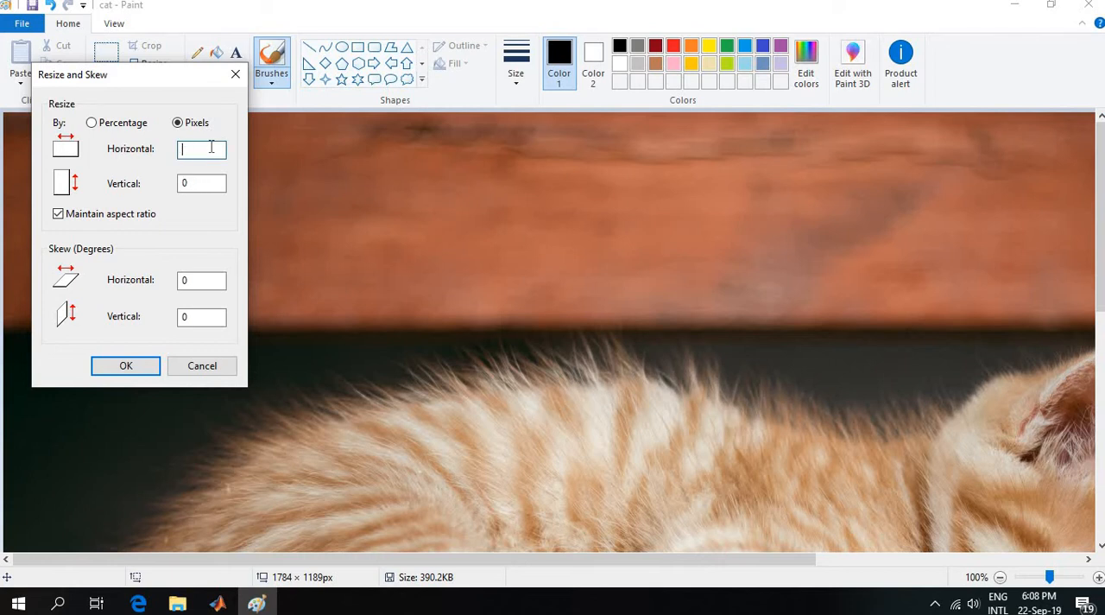
{"action": "type", "text": "300"}
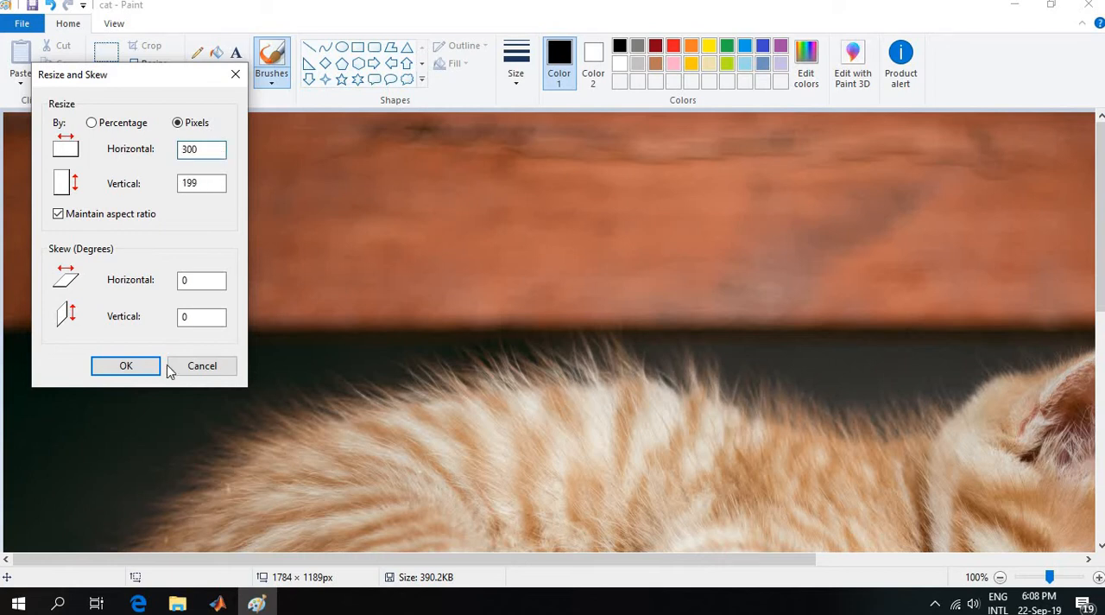
{"action": "left_click", "coordinate": [124, 366]}
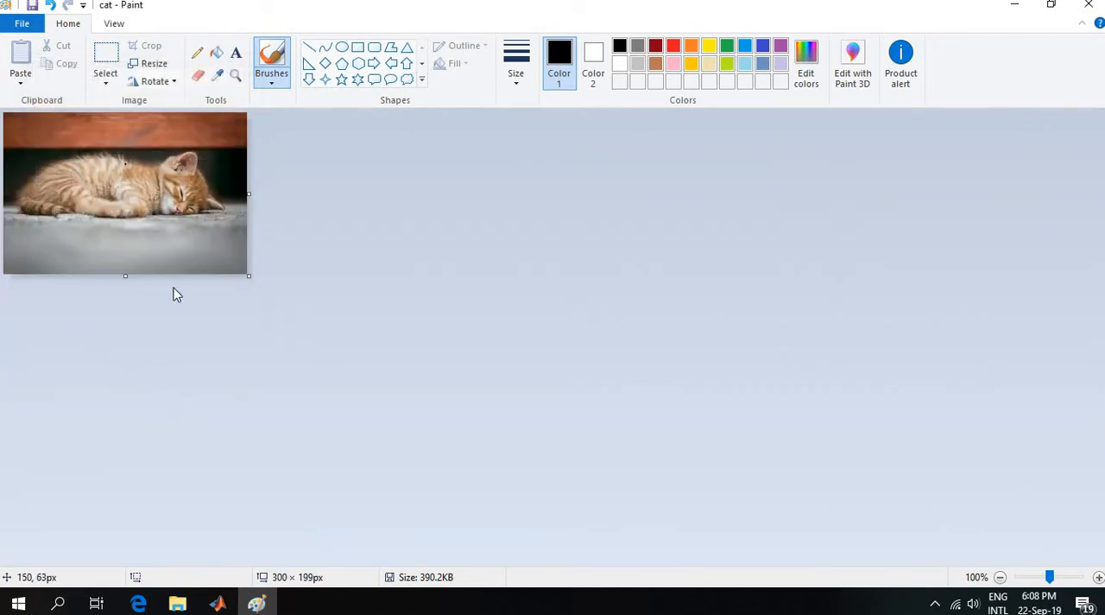
{"action": "mouse_move", "coordinate": [145, 162]}
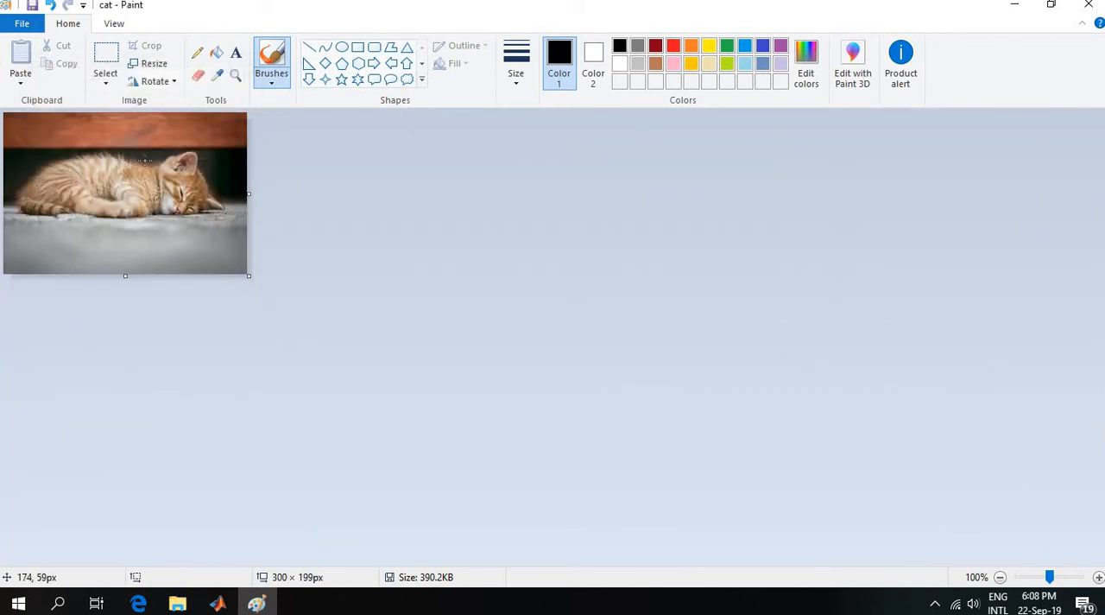
Save a JPEG copy named 'cat2' in the same images folder via Save As.
{"action": "left_click", "coordinate": [21, 24]}
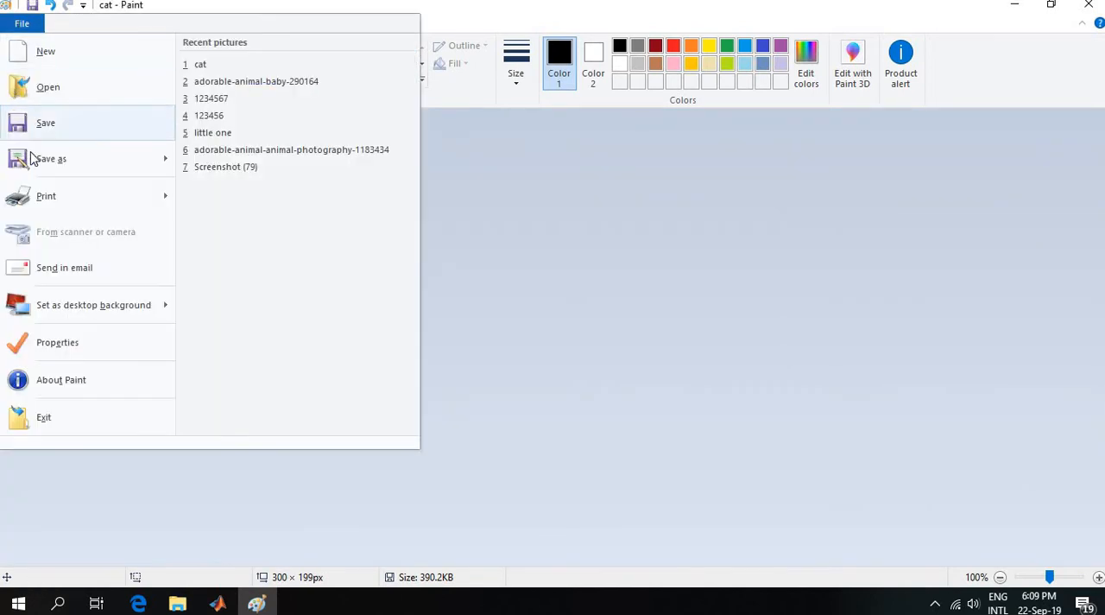
{"action": "left_click", "coordinate": [50, 159]}
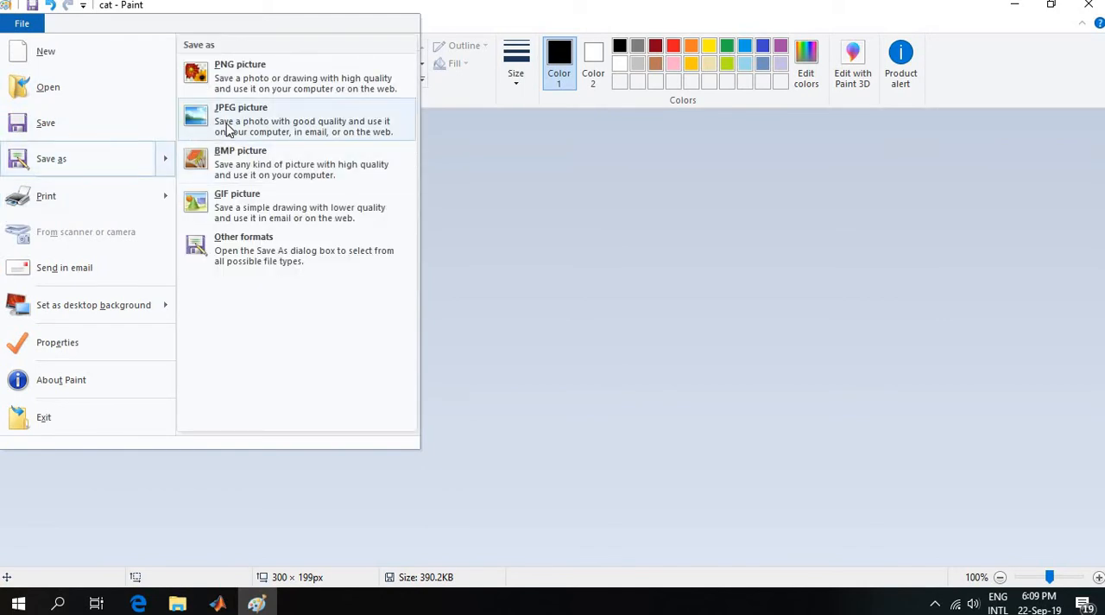
{"action": "left_click", "coordinate": [242, 120]}
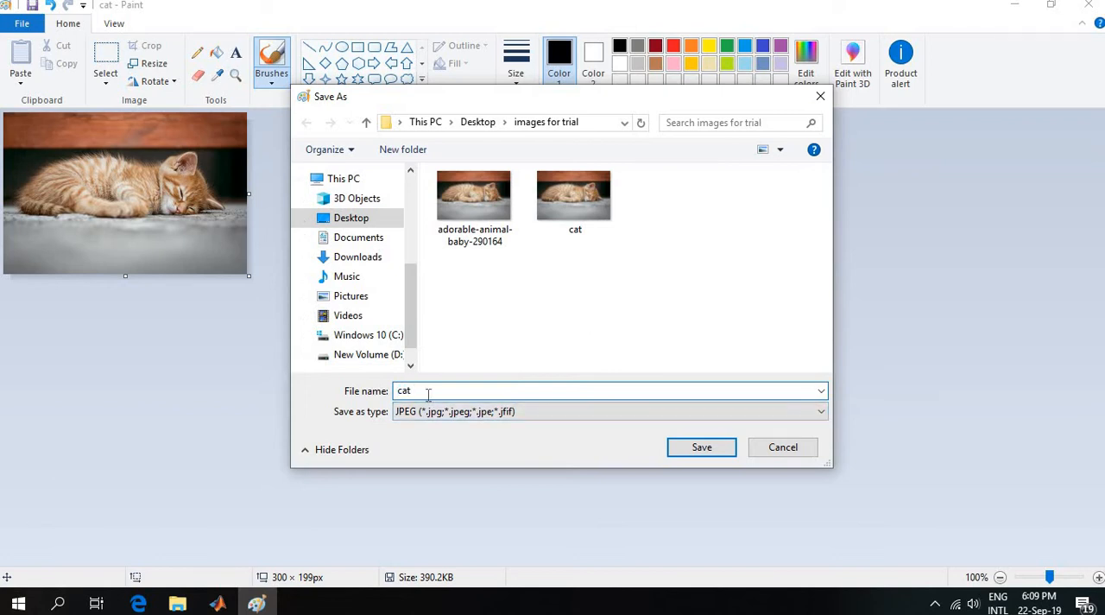
{"action": "type", "text": "2"}
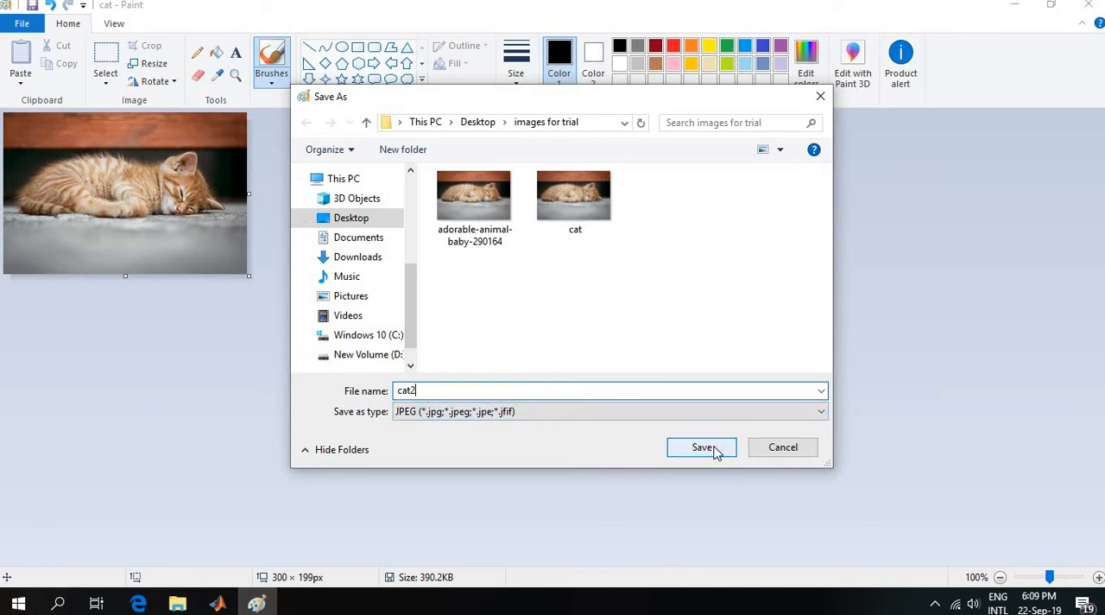
{"action": "left_click", "coordinate": [701, 445]}
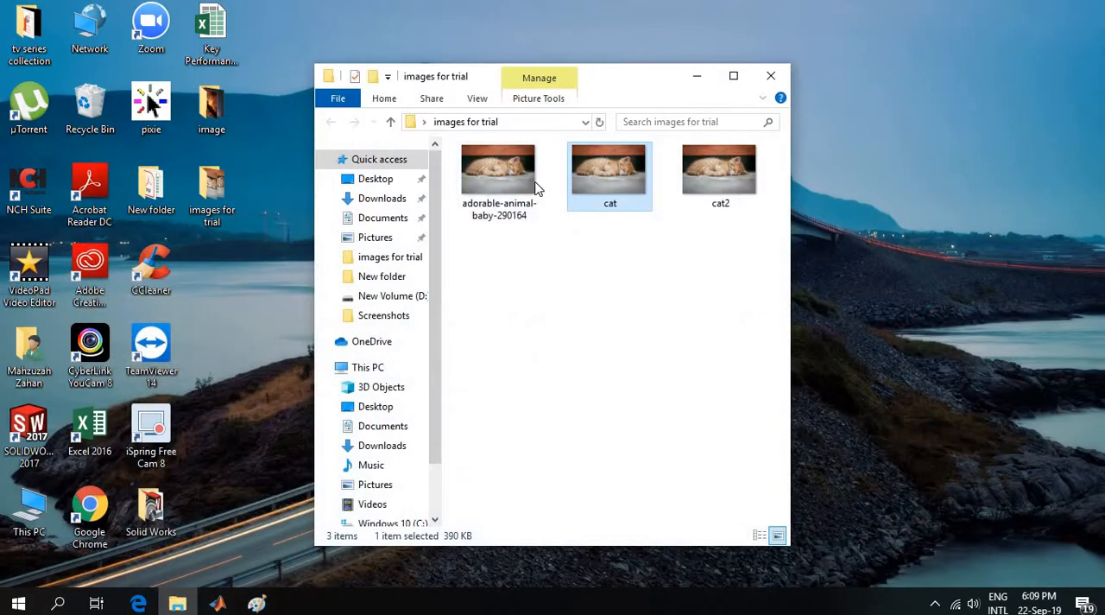
View the cat JPEG at full size in Photos from the folder.
{"action": "double_click", "coordinate": [609, 167]}
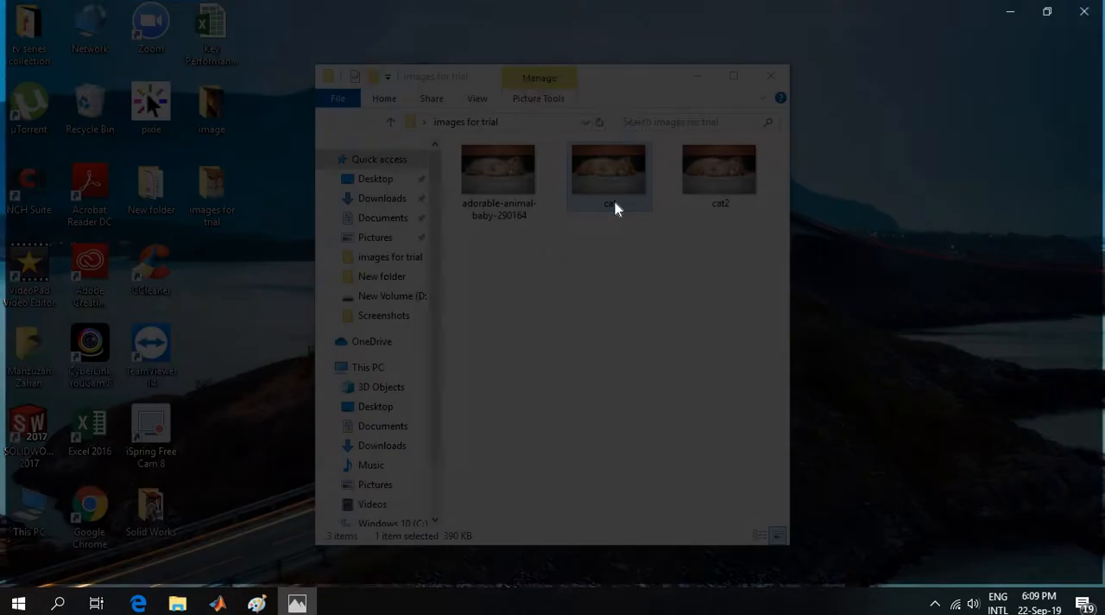
{"action": "double_click", "coordinate": [608, 167]}
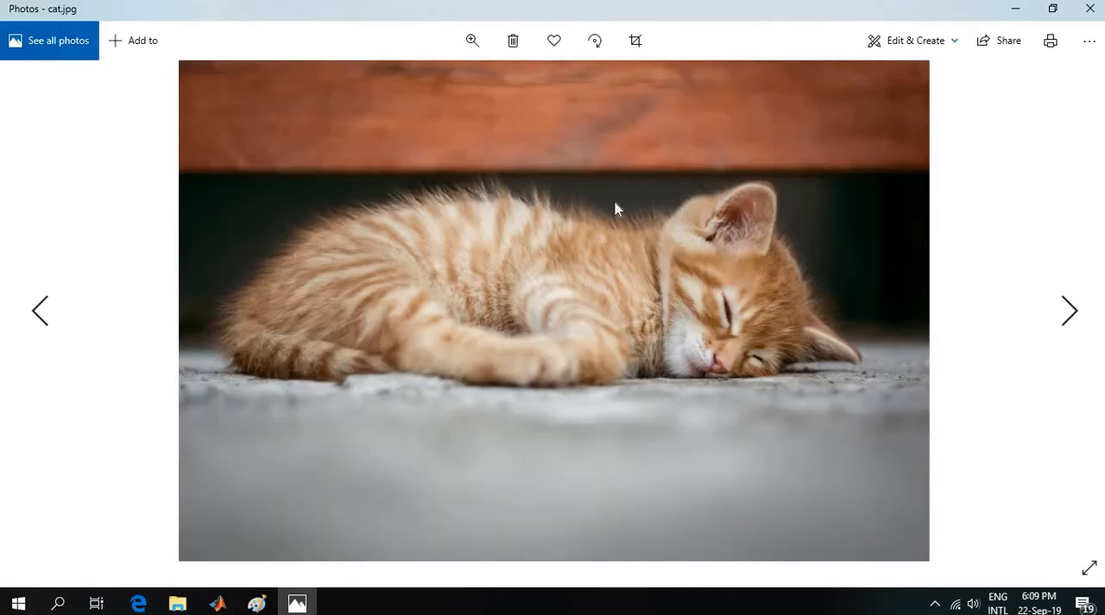
{"action": "mouse_move", "coordinate": [543, 164]}
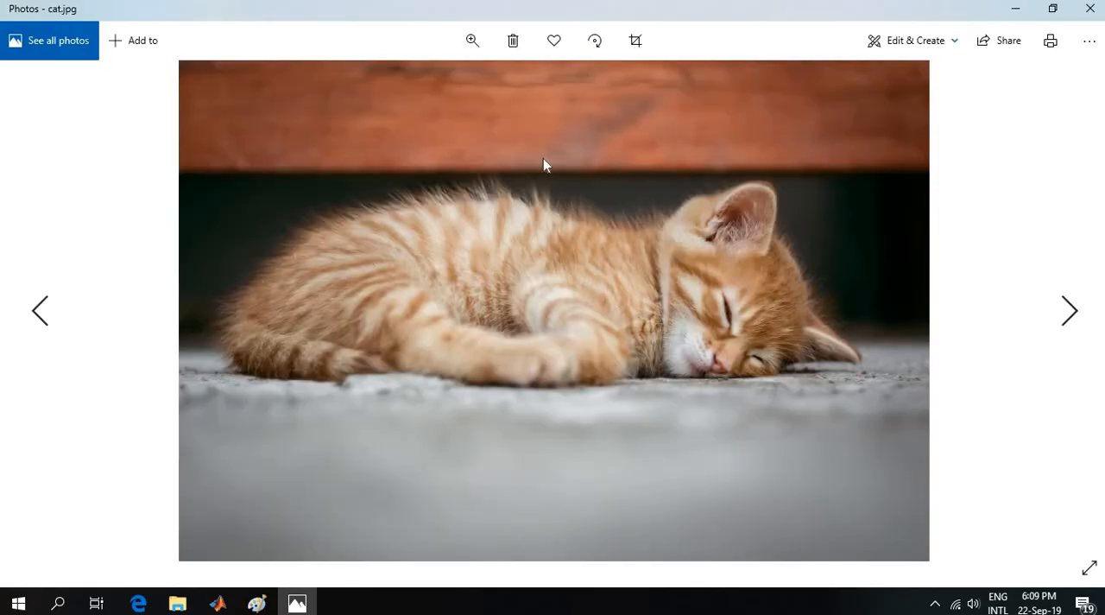
{"action": "mouse_move", "coordinate": [435, 95]}
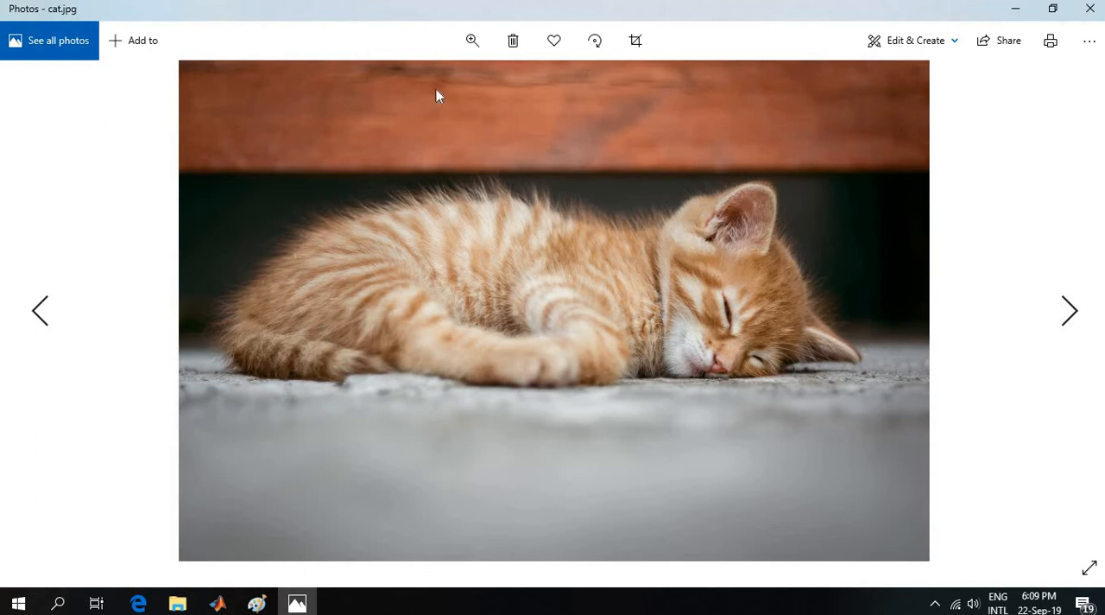
{"action": "mouse_move", "coordinate": [715, 432]}
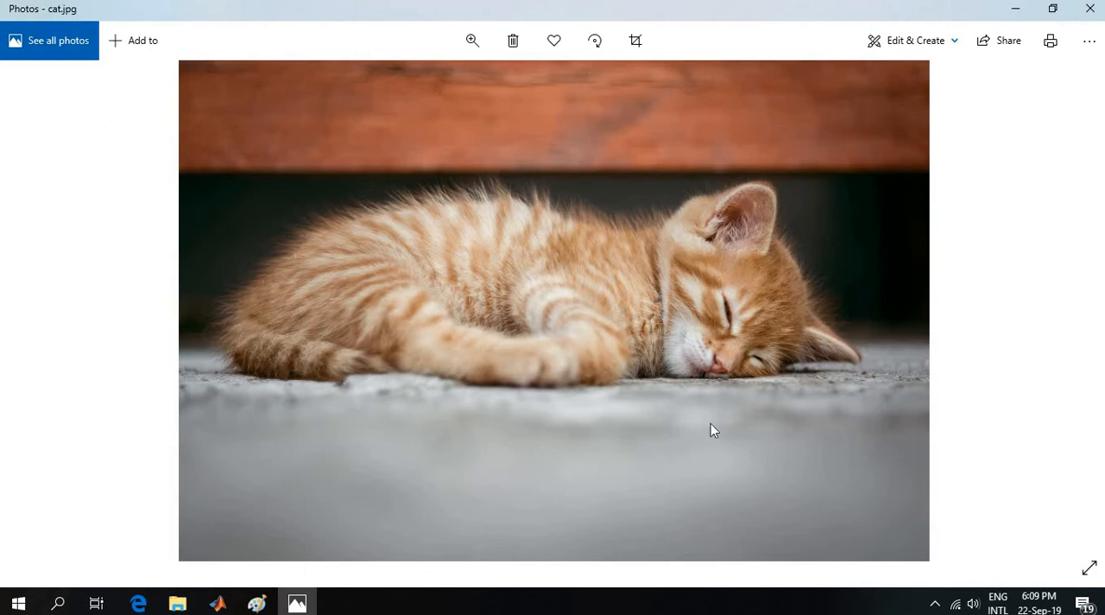
{"action": "mouse_move", "coordinate": [777, 413]}
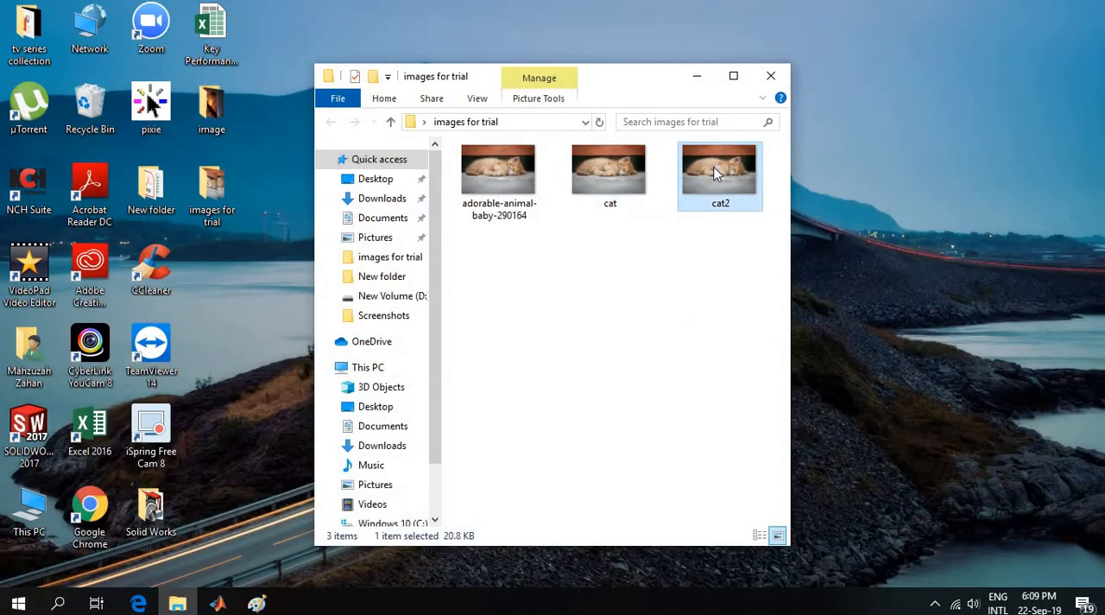
Check Properties sizes of cat2 (20.8 KB), cat and the original (2.49 MB), closing each dialog.
{"action": "double_click", "coordinate": [720, 171]}
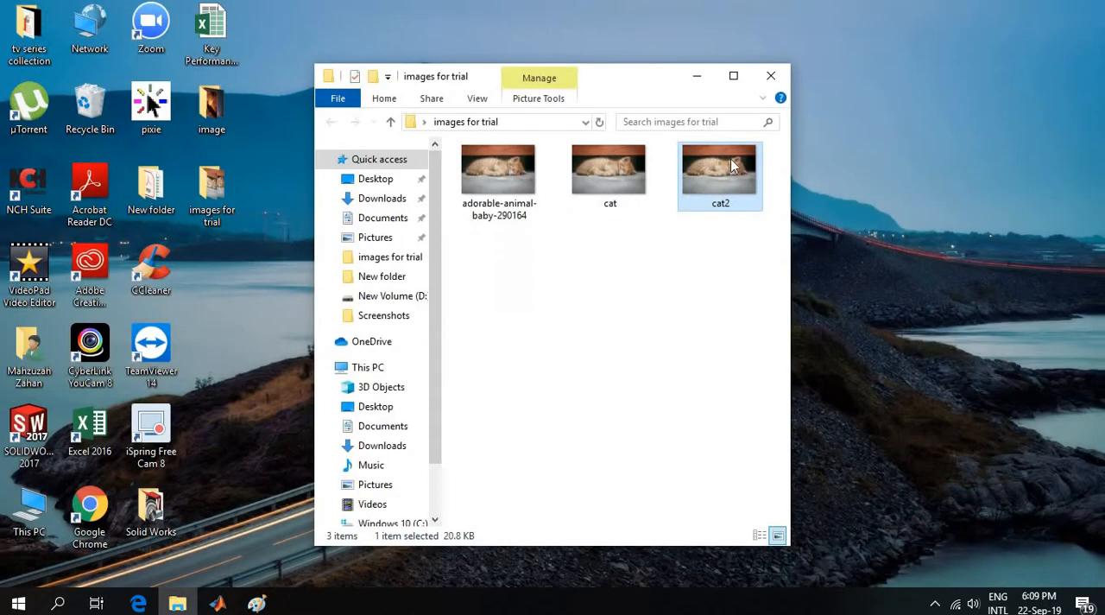
{"action": "right_click", "coordinate": [721, 173]}
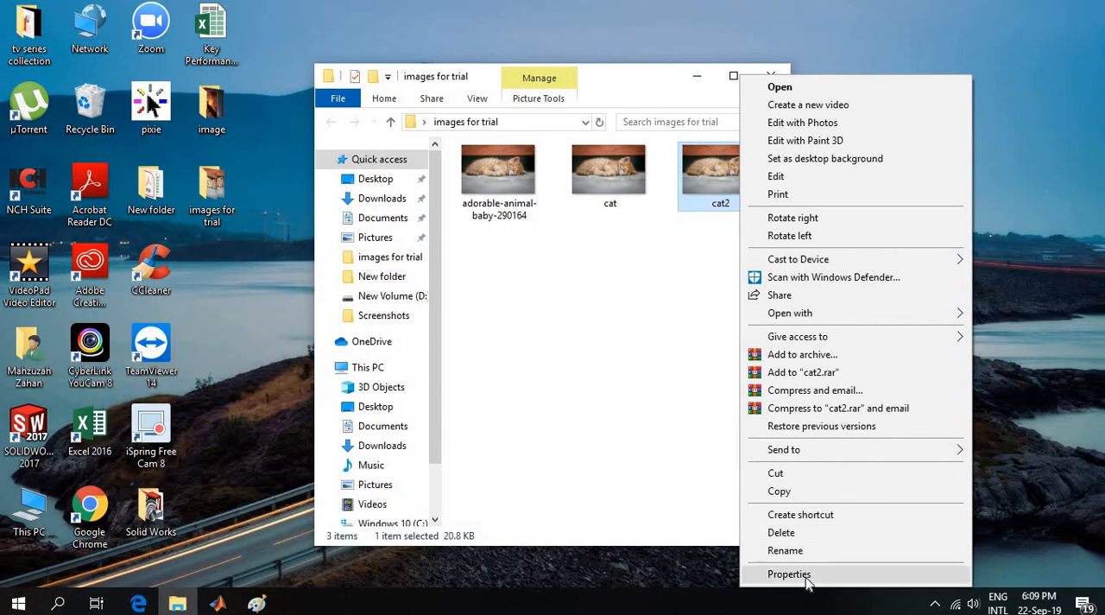
{"action": "left_click", "coordinate": [789, 573]}
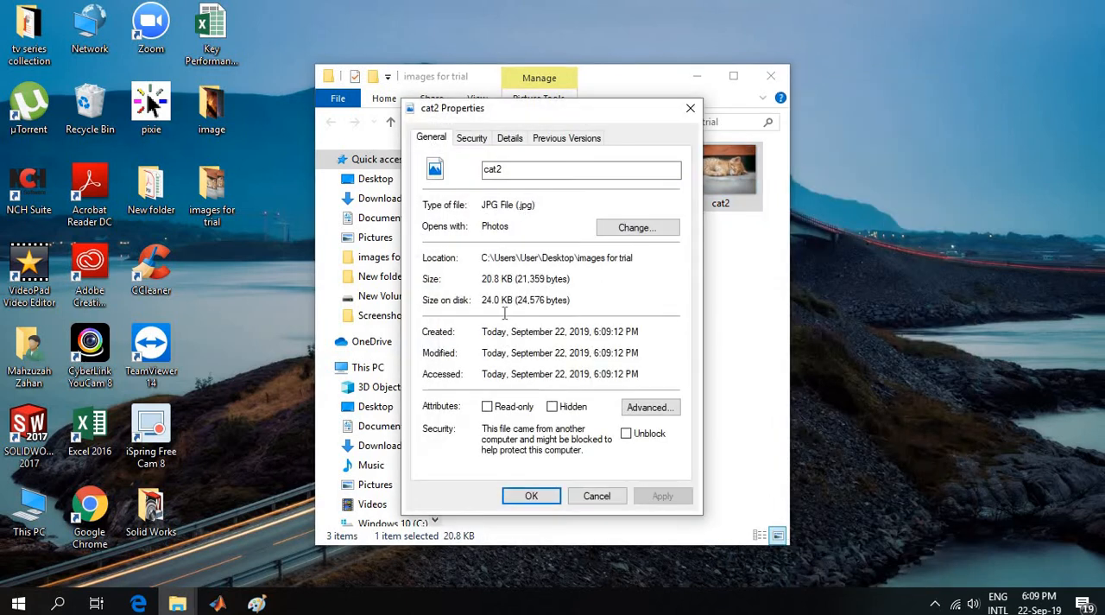
{"action": "mouse_move", "coordinate": [663, 119]}
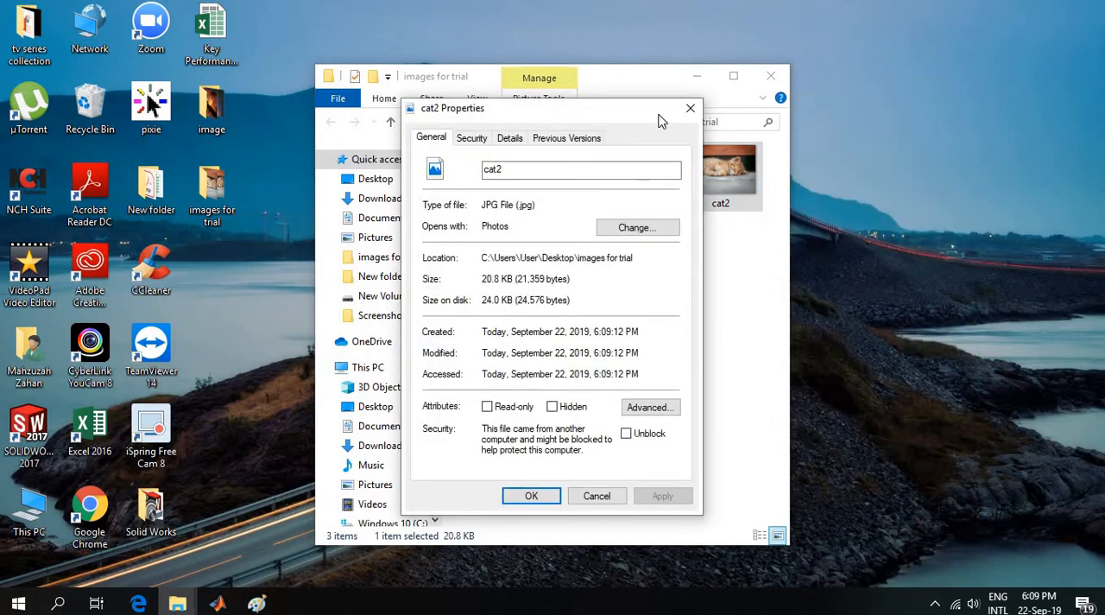
{"action": "right_click", "coordinate": [611, 167]}
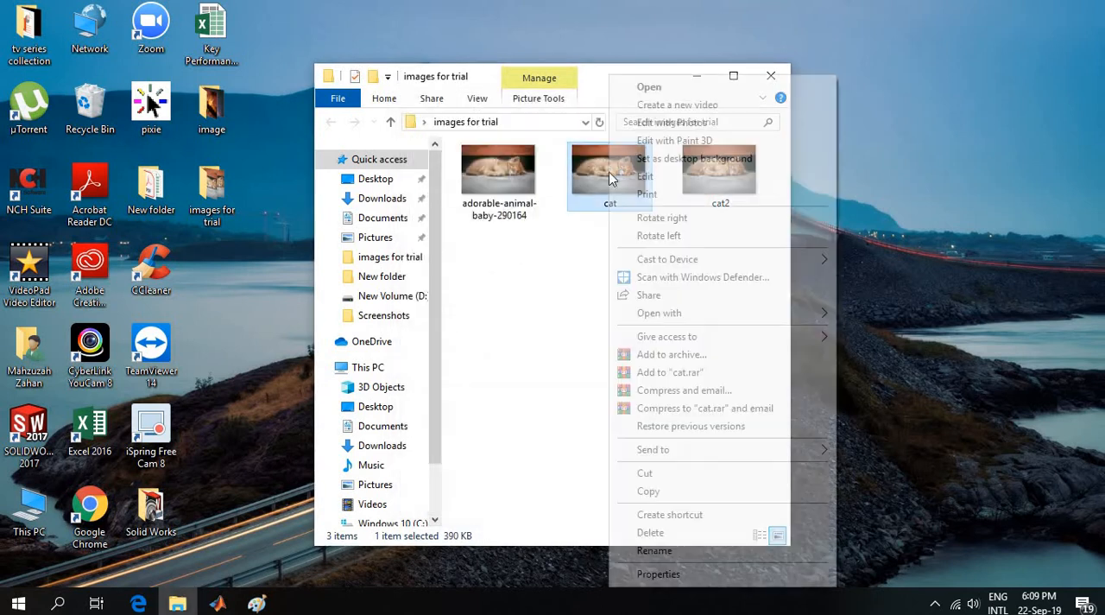
{"action": "left_click", "coordinate": [657, 574]}
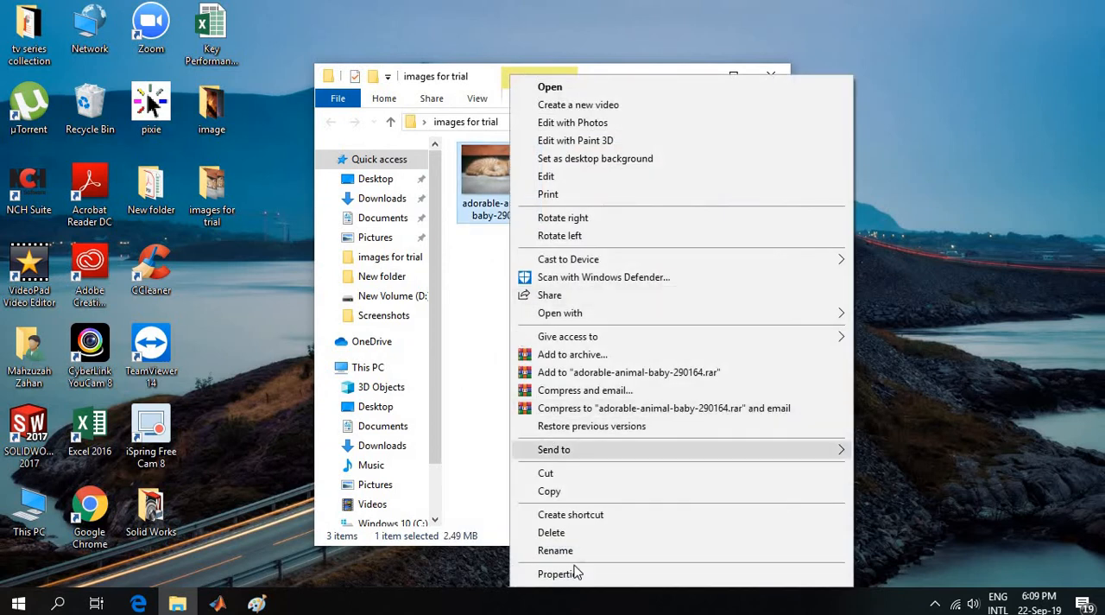
{"action": "left_click", "coordinate": [559, 573]}
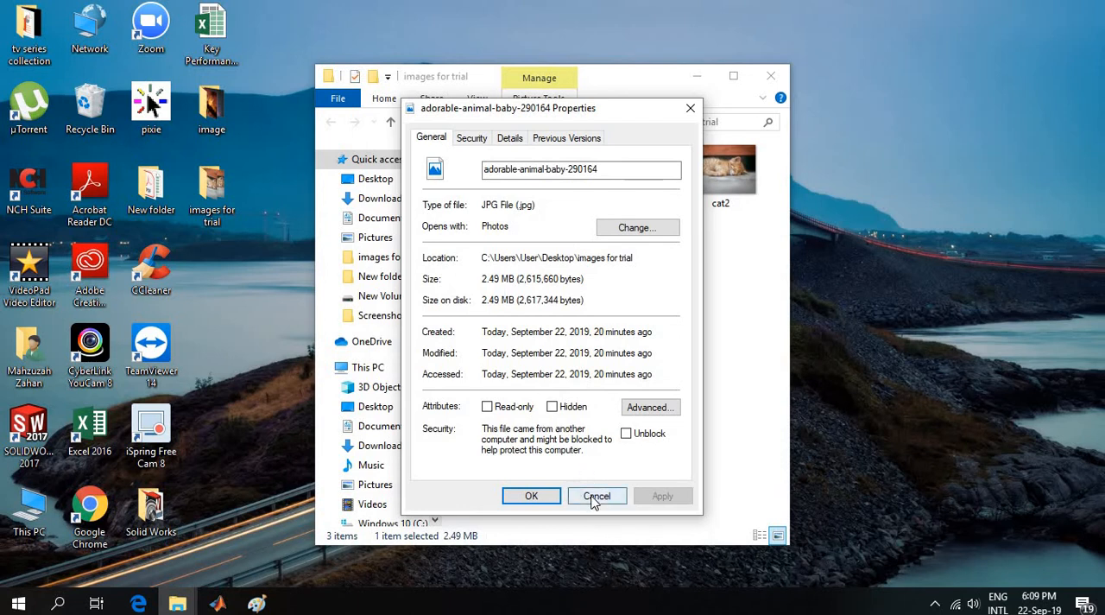
{"action": "left_click", "coordinate": [598, 496]}
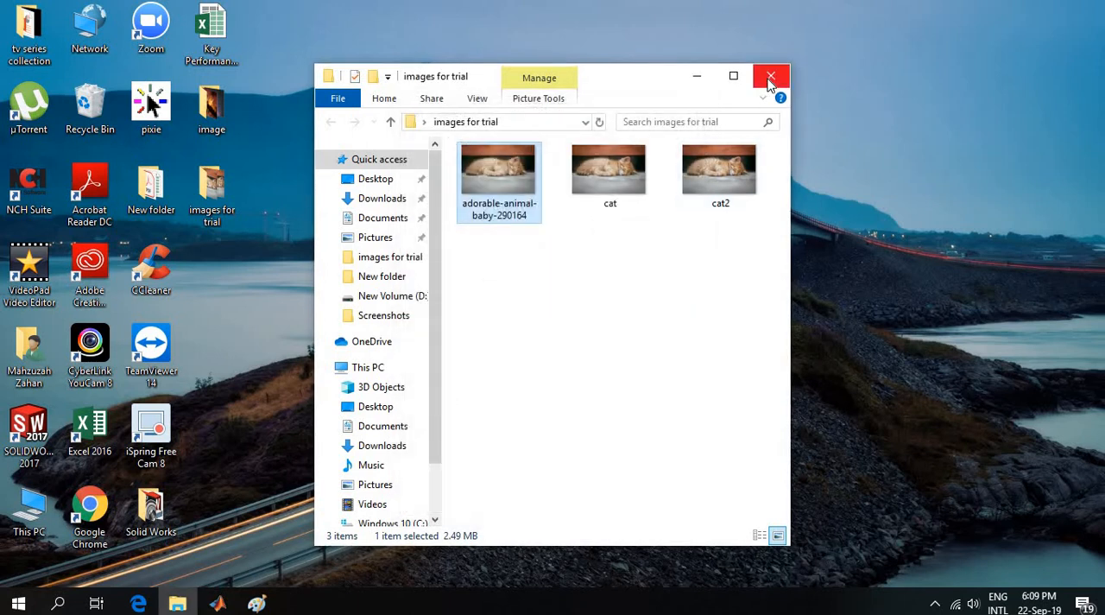
Close the images folder window and restore cat2 in Paint from the taskbar.
{"action": "left_click", "coordinate": [770, 76]}
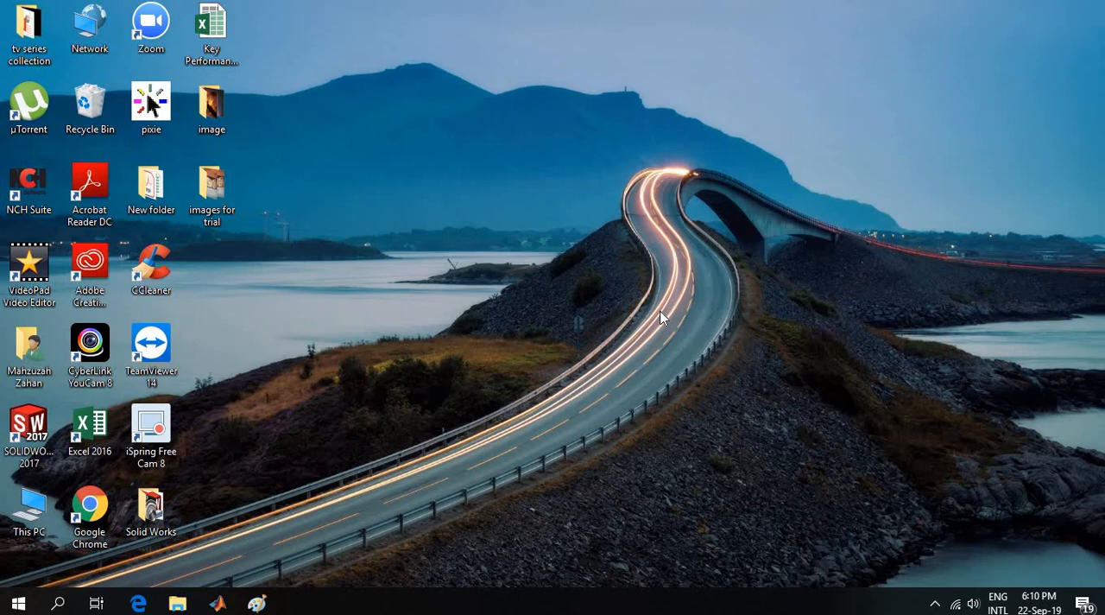
{"action": "mouse_move", "coordinate": [304, 530]}
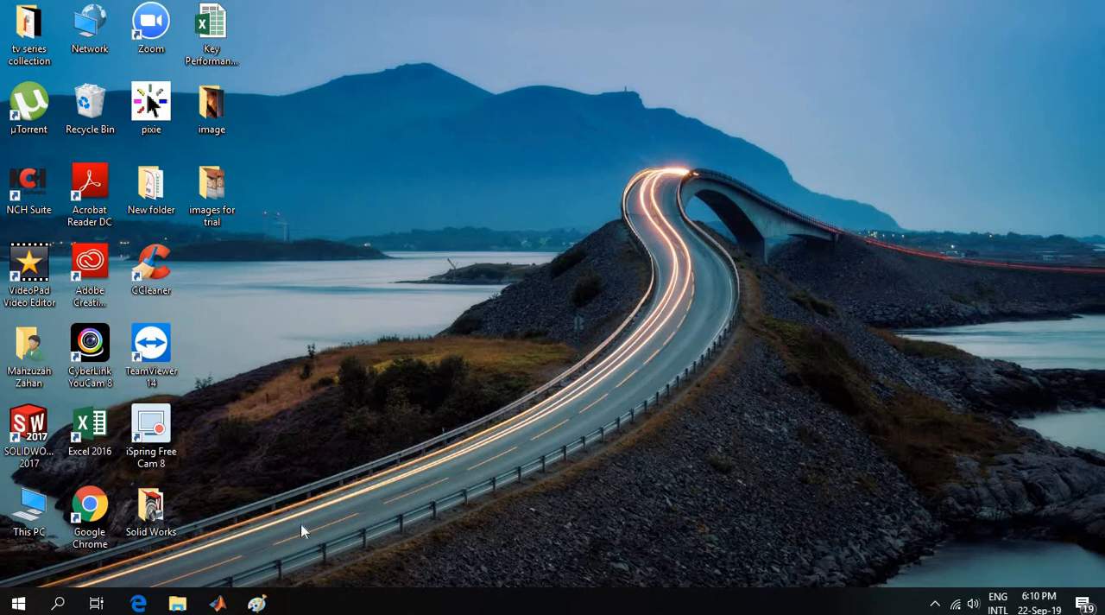
{"action": "mouse_move", "coordinate": [256, 603]}
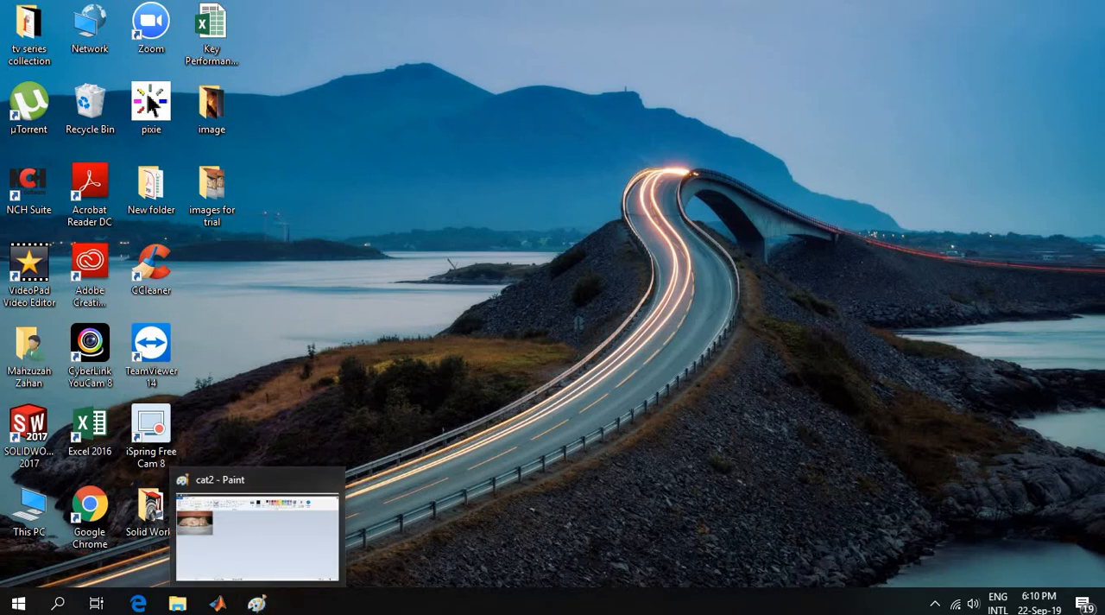
{"action": "left_click", "coordinate": [255, 525]}
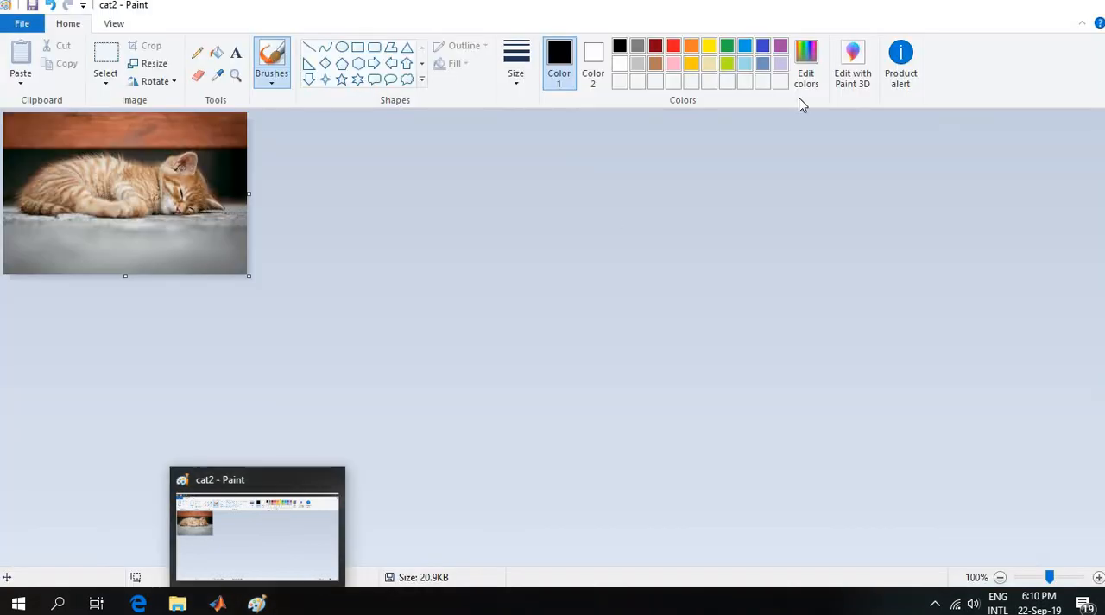